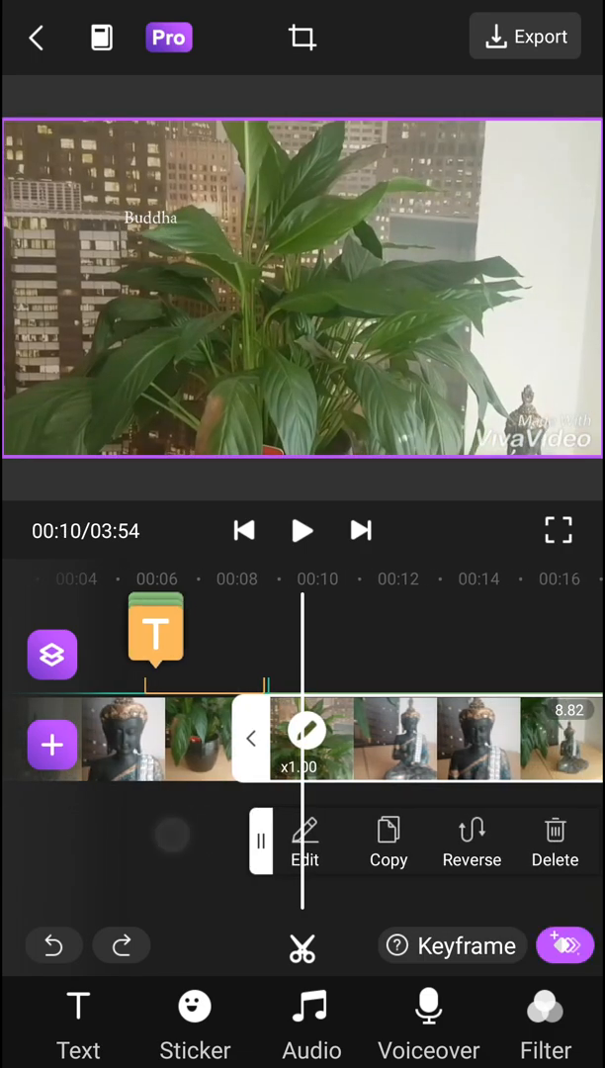
Drag the timeline playhead to about 00:12 where the clip gets split.
{"action": "left_click_drag", "start_coordinate": [297, 740], "coordinate": [148, 740]}
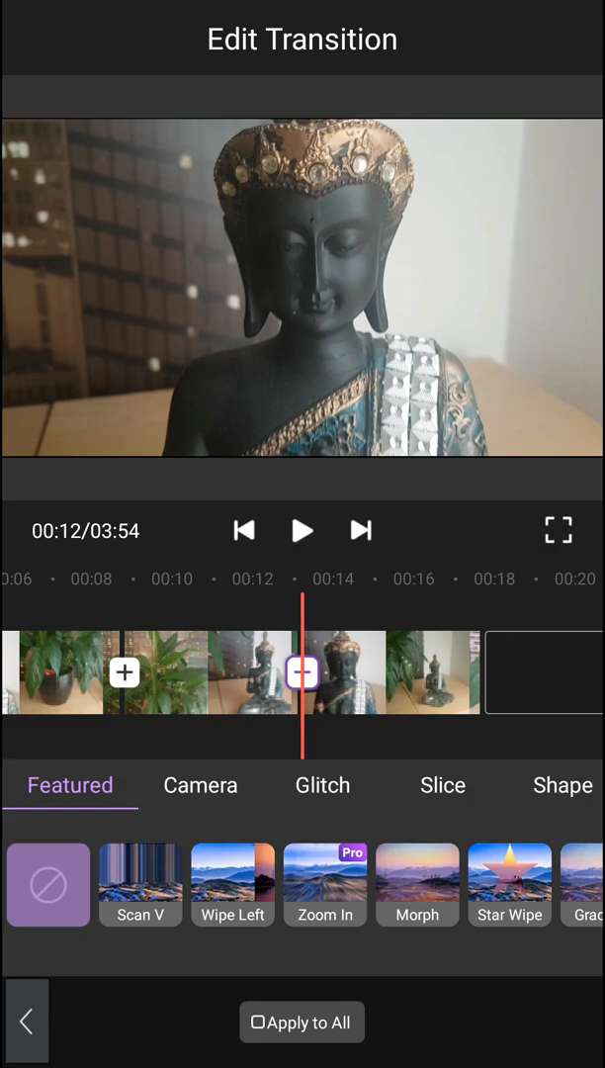
Preview Scan V, Morph and Star Wipe, then settle on the Flash transition and browse Camera styles.
{"action": "left_click", "coordinate": [141, 884]}
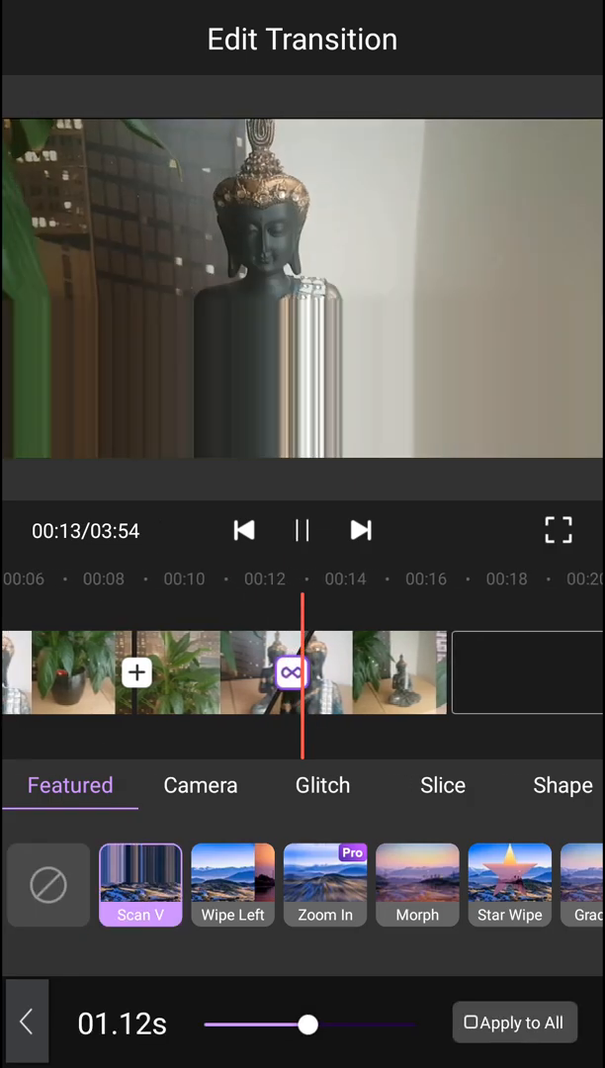
{"action": "left_click", "coordinate": [418, 886]}
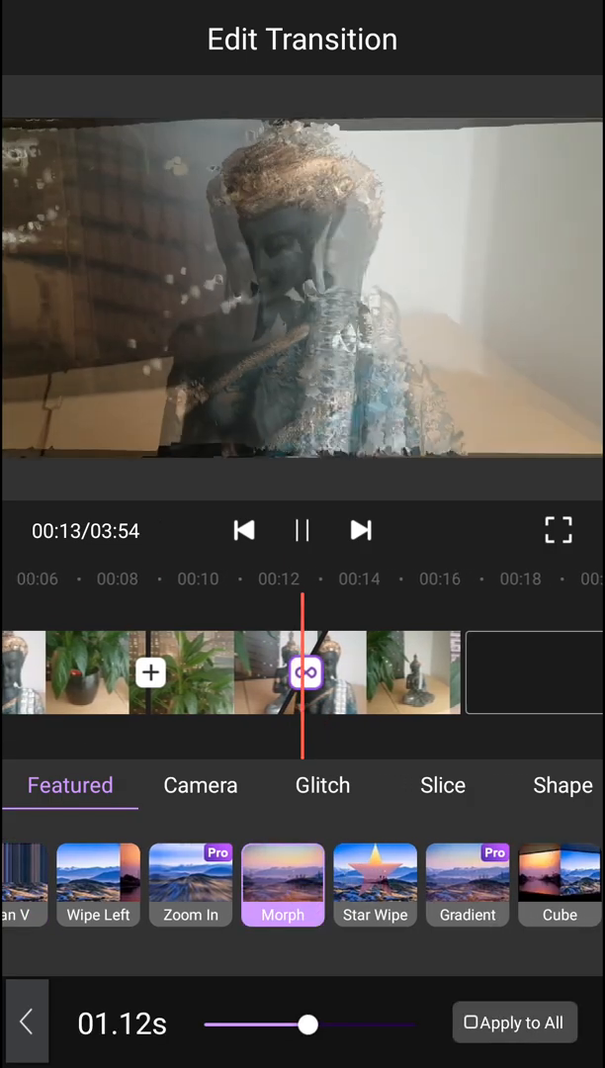
{"action": "left_click", "coordinate": [376, 885]}
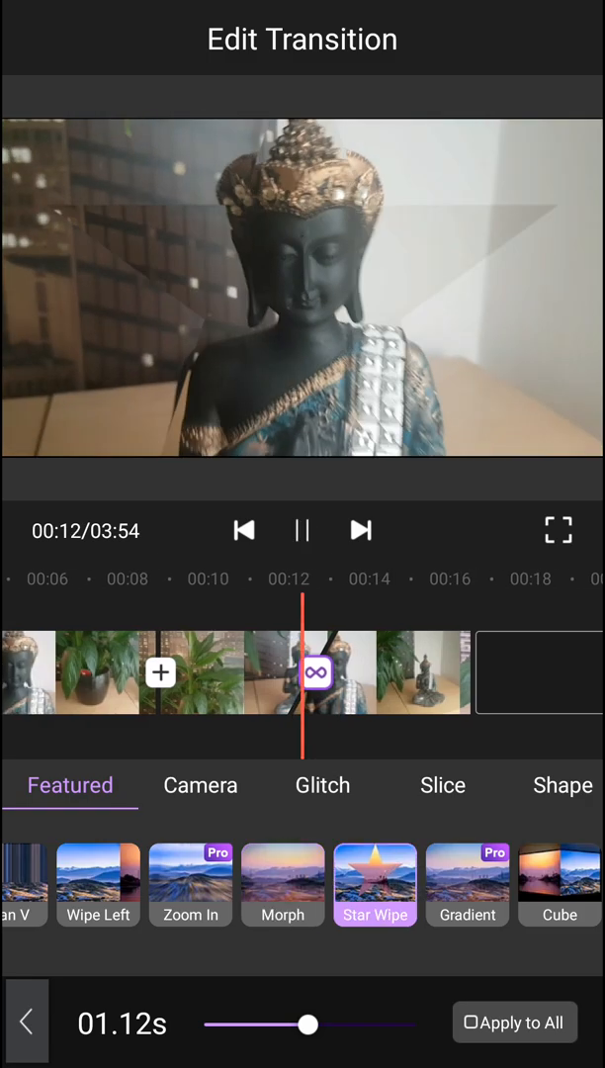
{"action": "left_click", "coordinate": [300, 530]}
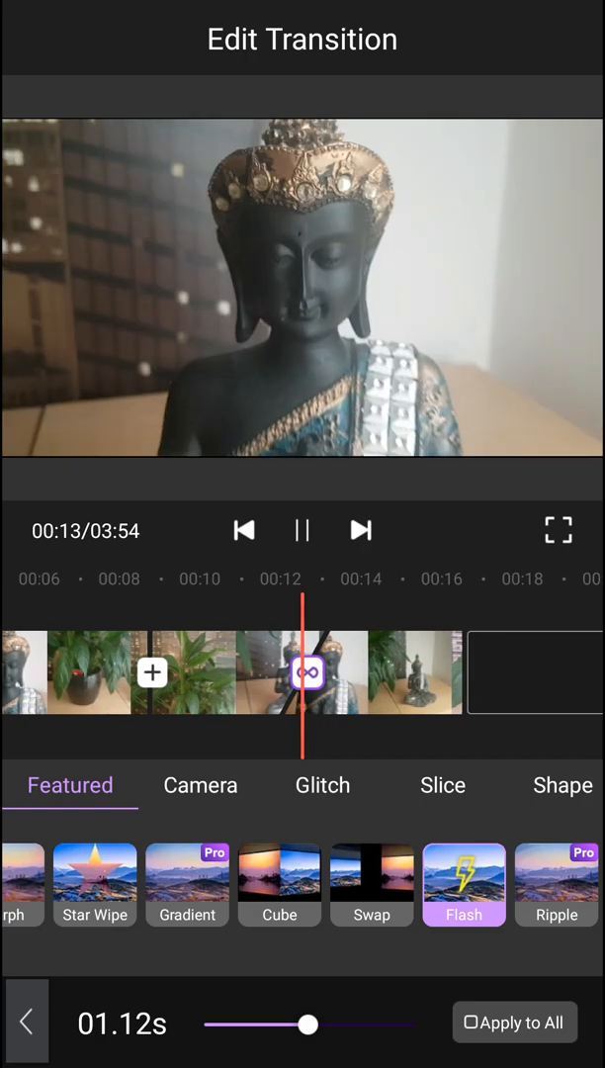
{"action": "left_click", "coordinate": [200, 785]}
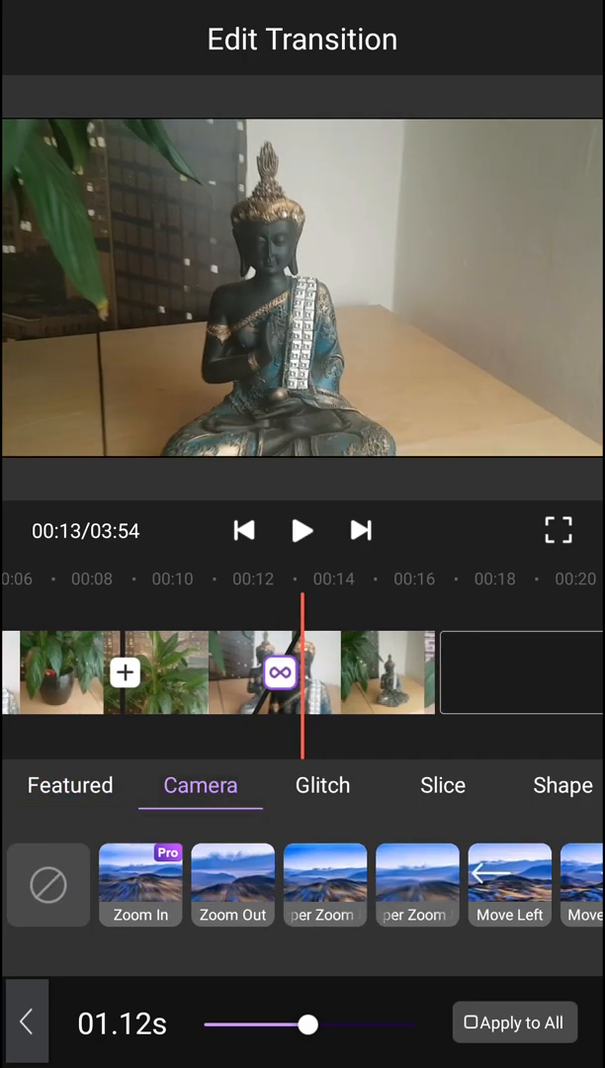
Preview Zoom Out and Hyper Zoom, apply Hyper Zoom to all junctions, and pause the preview.
{"action": "left_click", "coordinate": [233, 884]}
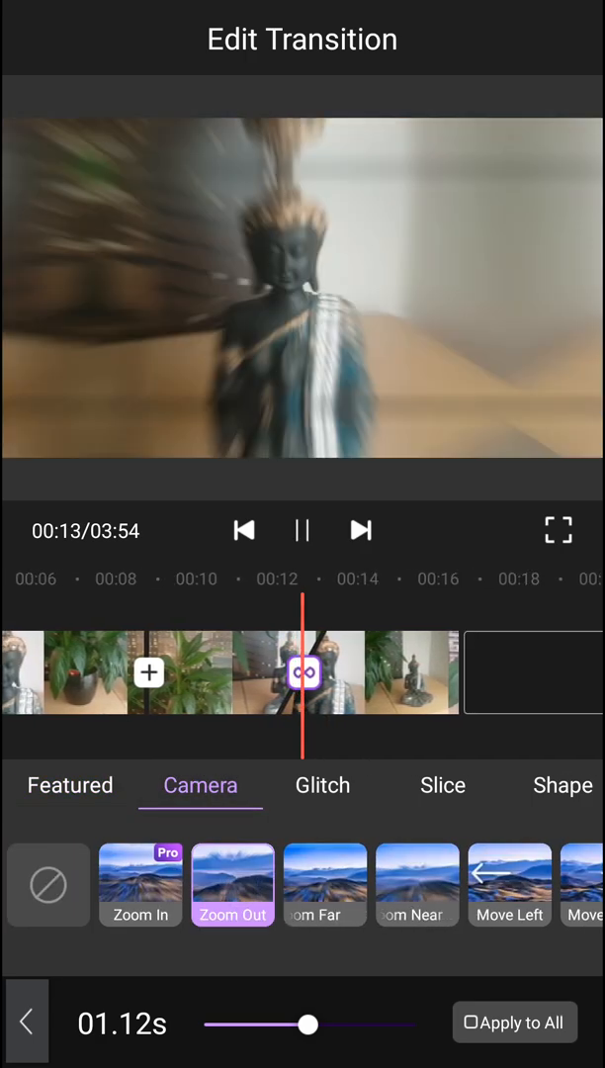
{"action": "left_click", "coordinate": [324, 884]}
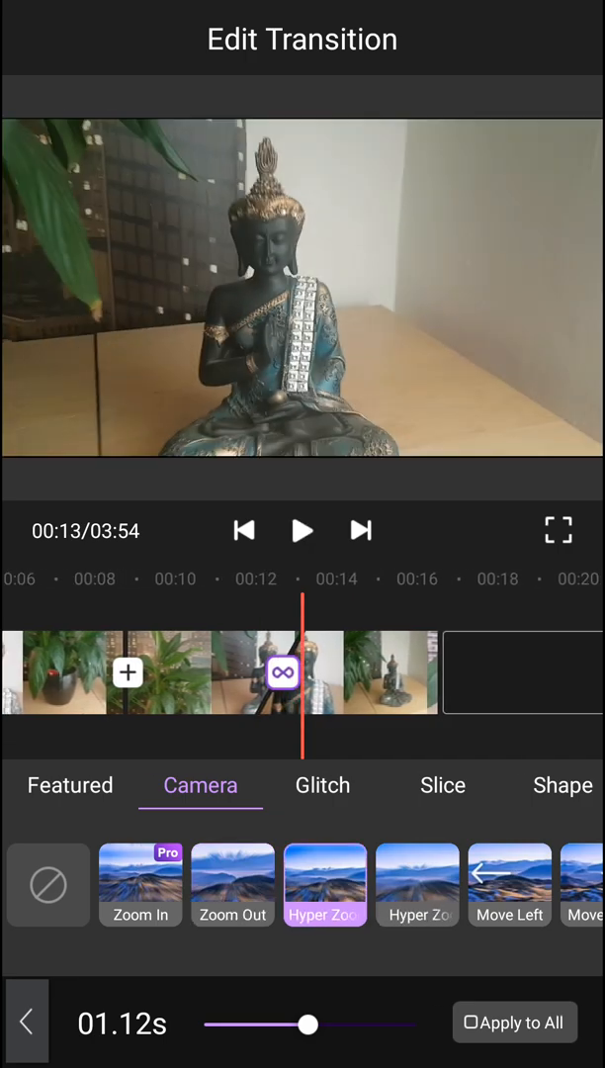
{"action": "left_click", "coordinate": [233, 884]}
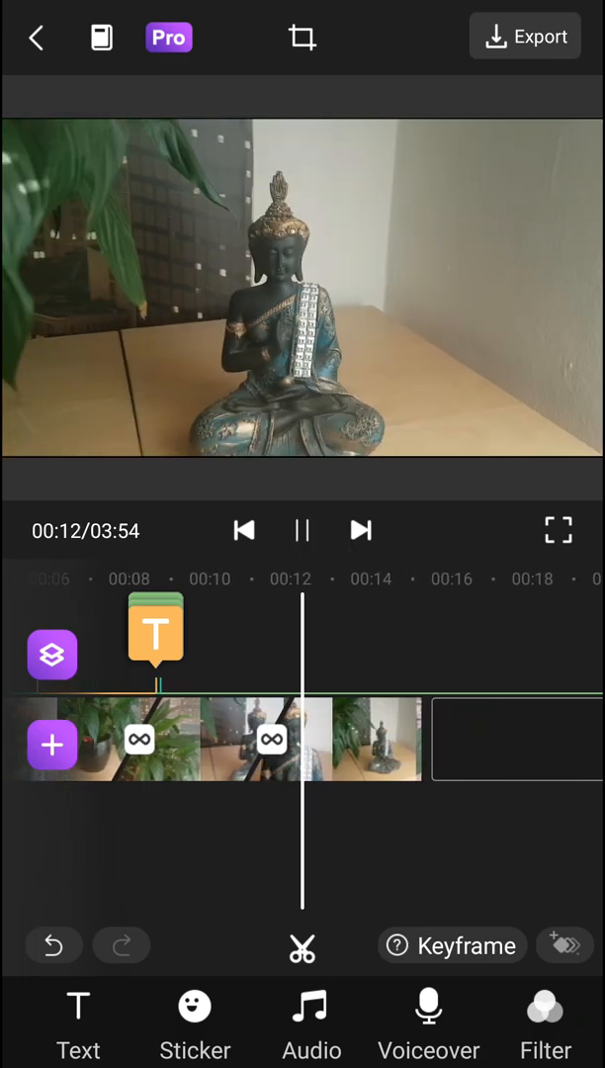
{"action": "left_click", "coordinate": [303, 530]}
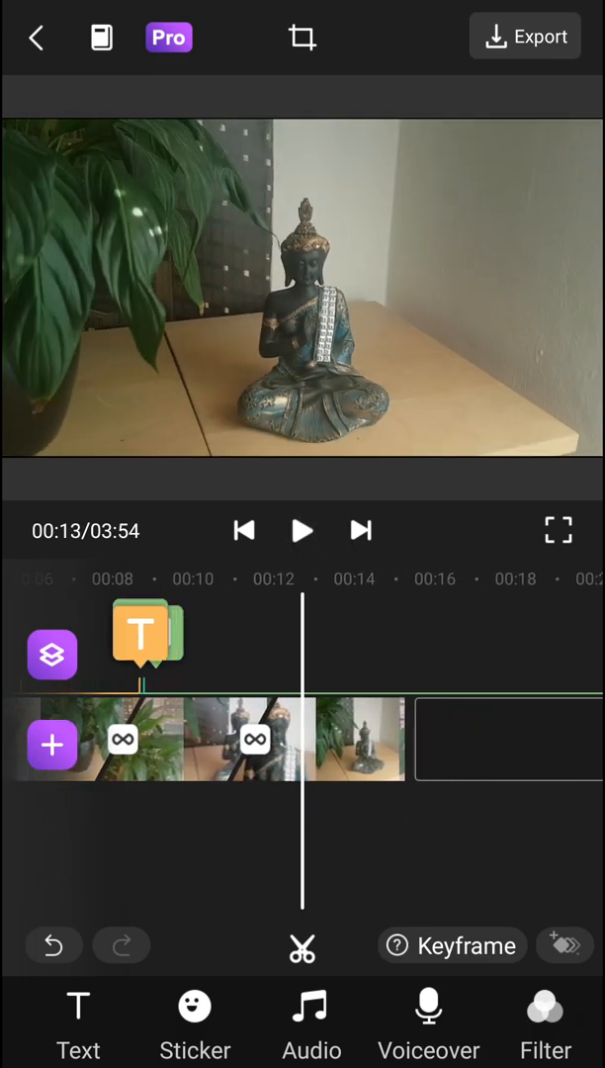